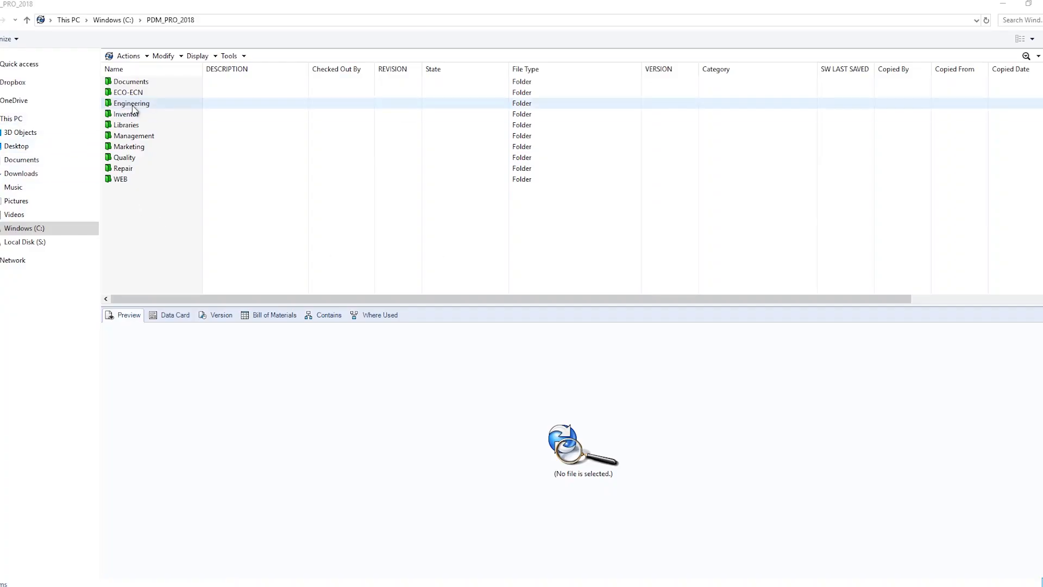
Open the vault's Engineering > ENG-0001-18 > CAD Data > 3D Files folder
double_click(131, 104)
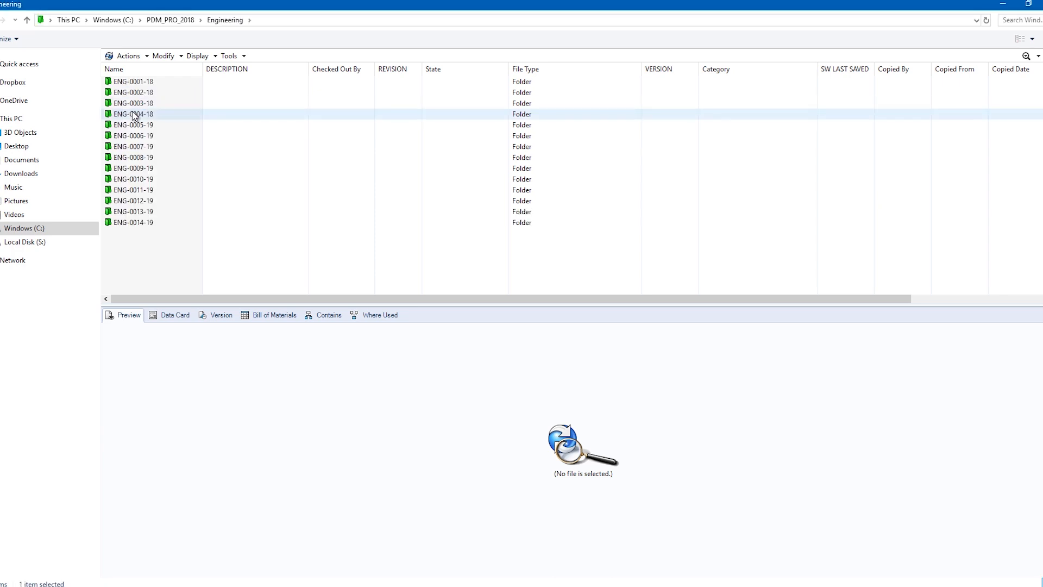
double_click(134, 81)
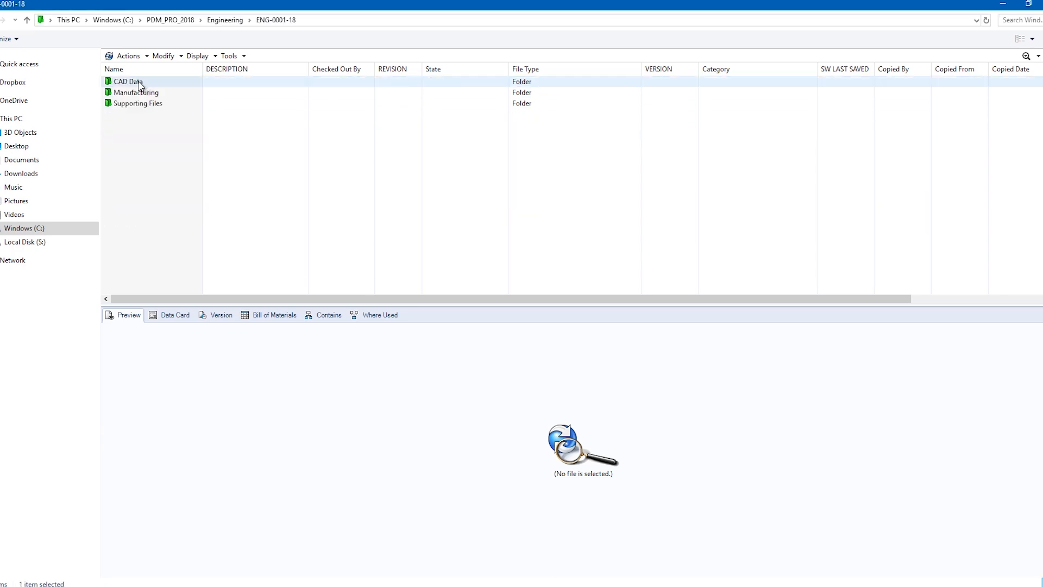
double_click(126, 81)
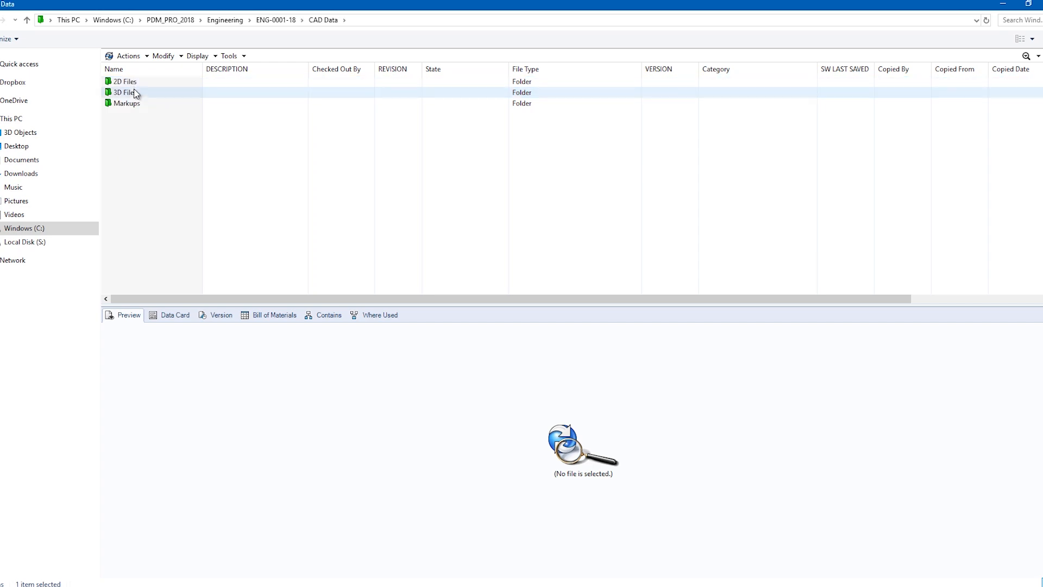
double_click(124, 92)
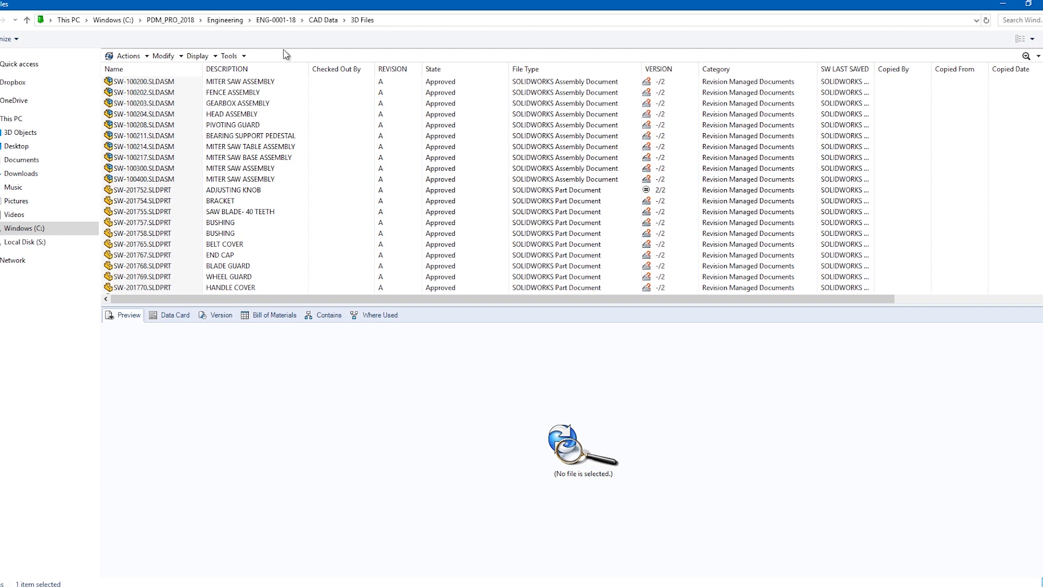
Sort the 3D files by description, then by name, and return to the PDM_PRO_2018 vault root
click(227, 69)
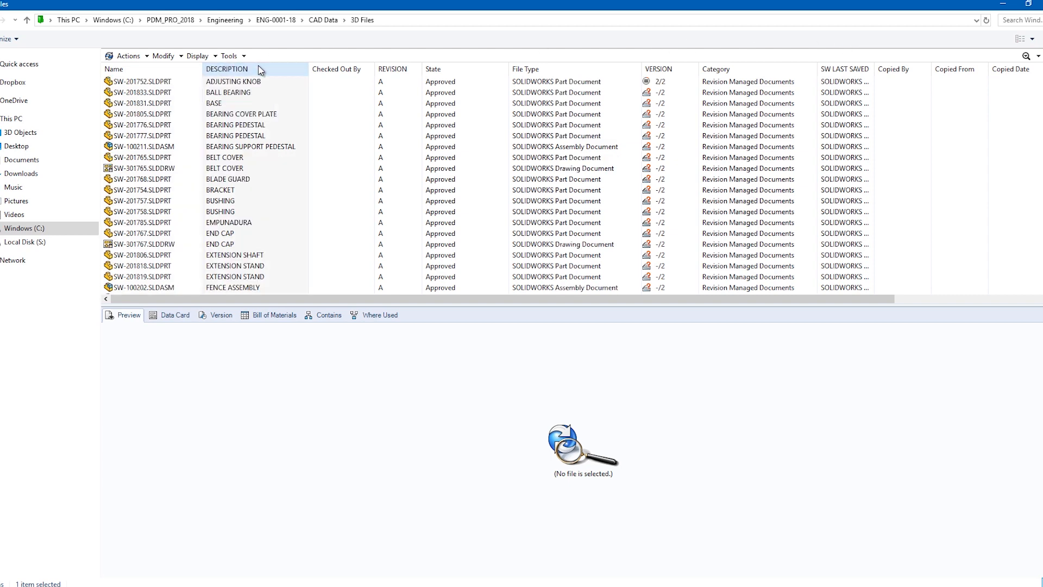
click(226, 68)
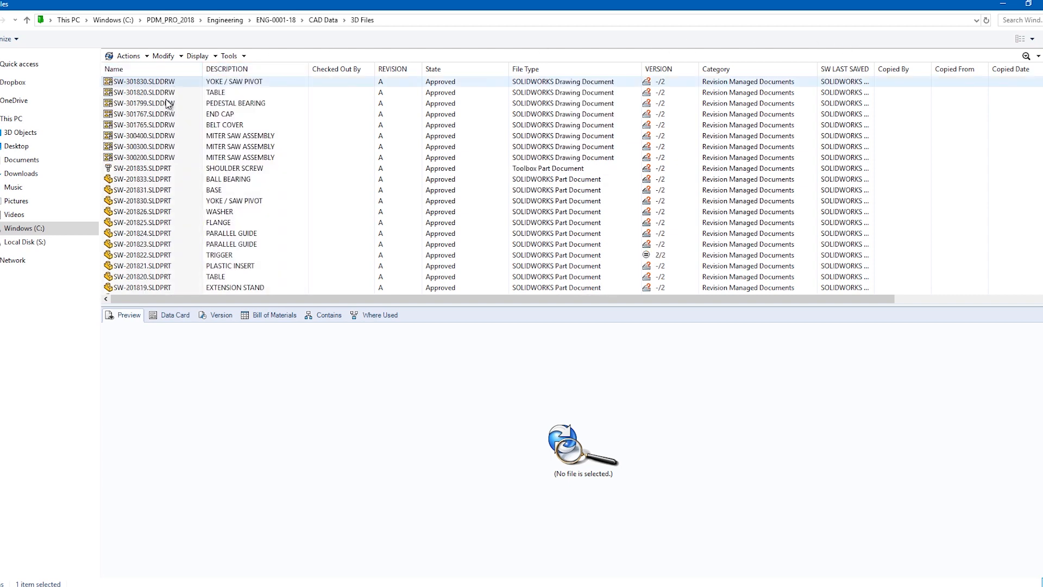
click(139, 265)
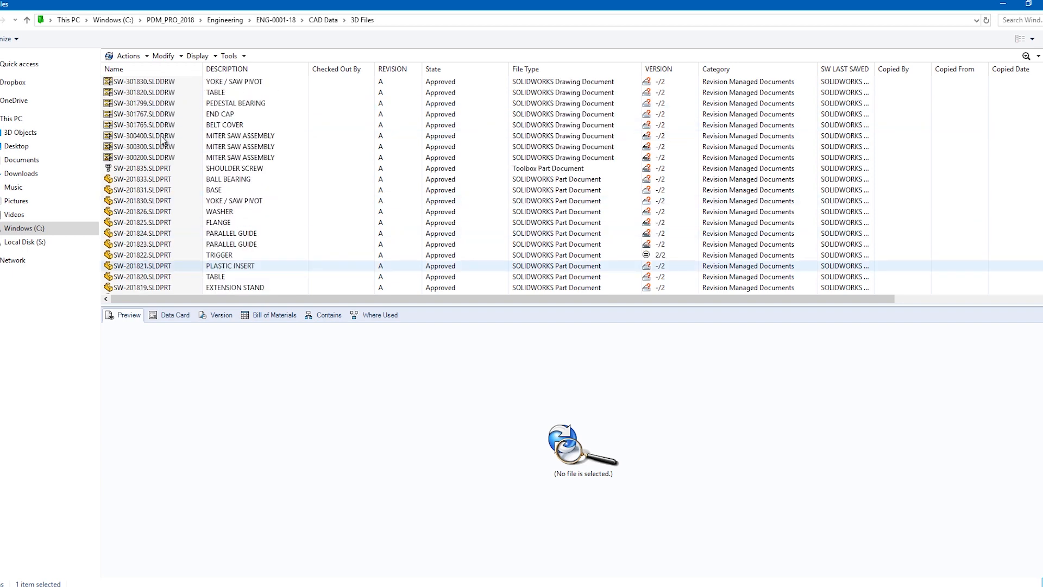
click(166, 179)
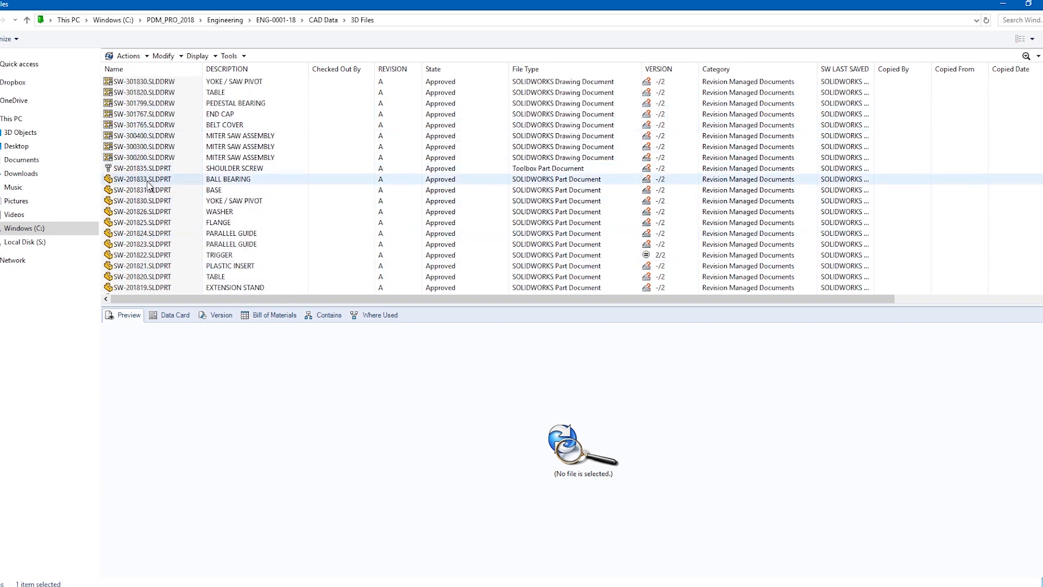
click(142, 178)
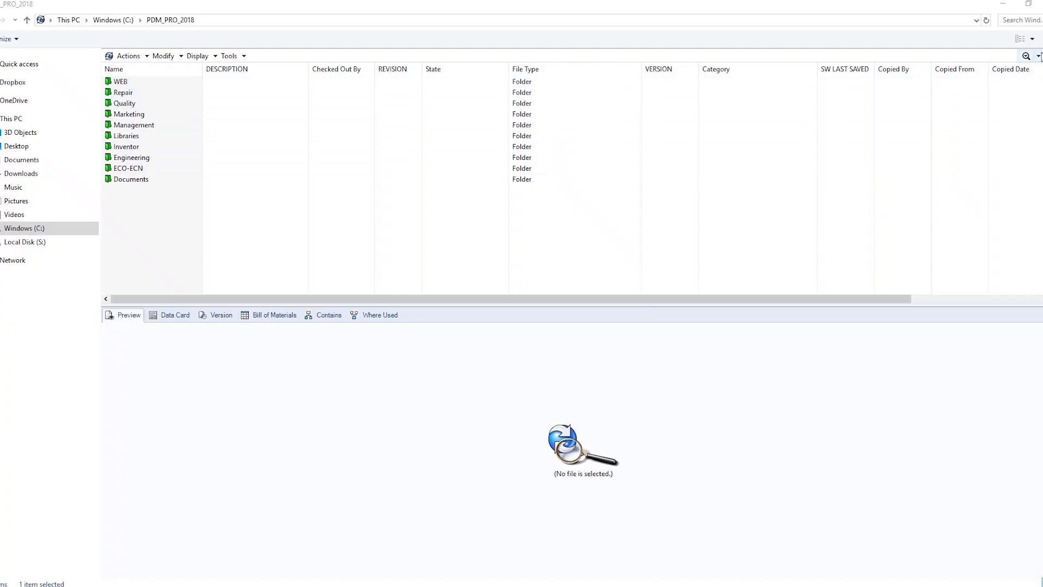
Switch from Quick Search to Complete Search for the PDM_PRO_2018 vault
click(1038, 56)
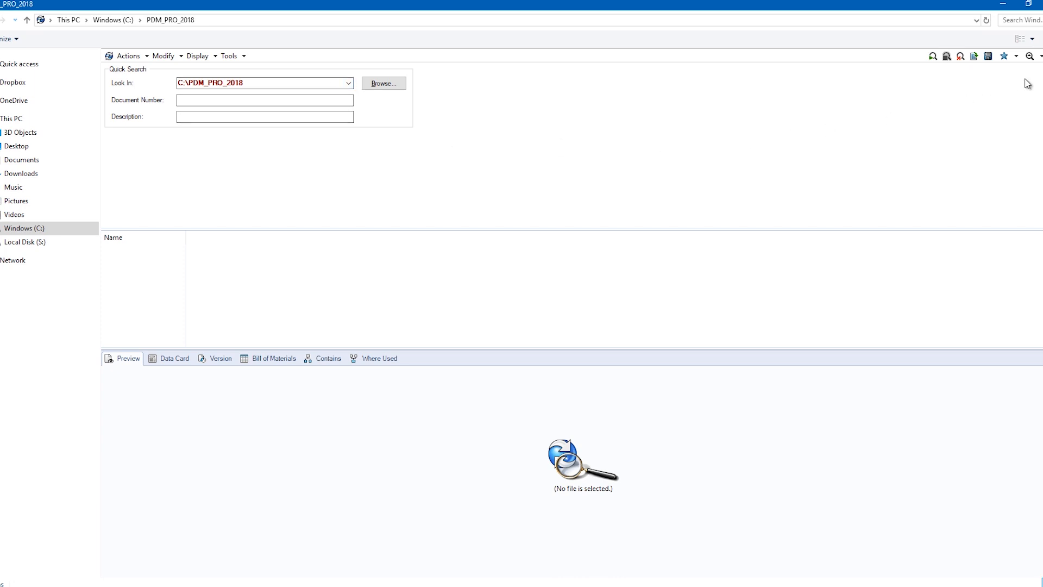
click(1031, 56)
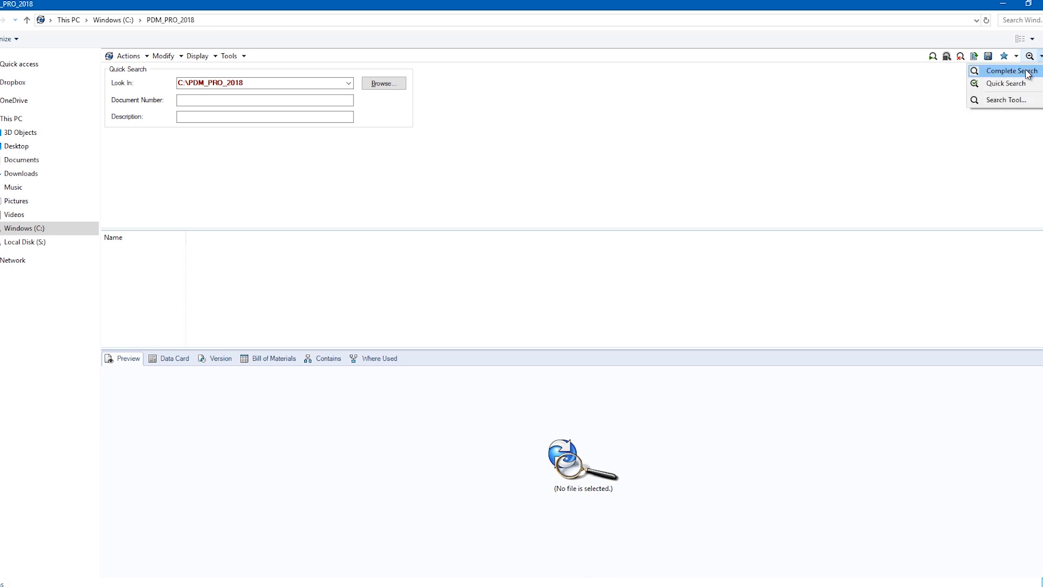
click(1009, 71)
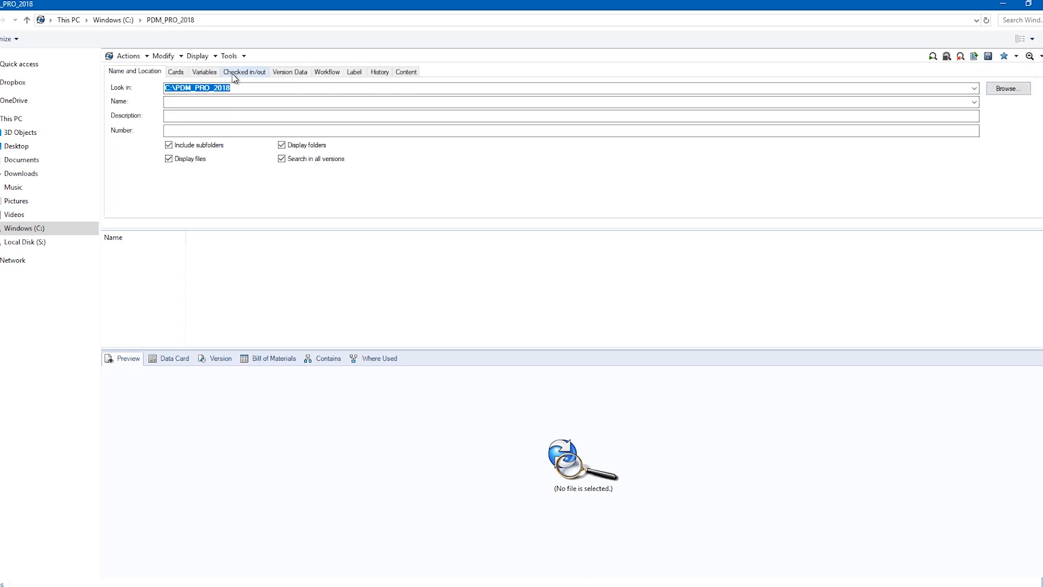
click(244, 72)
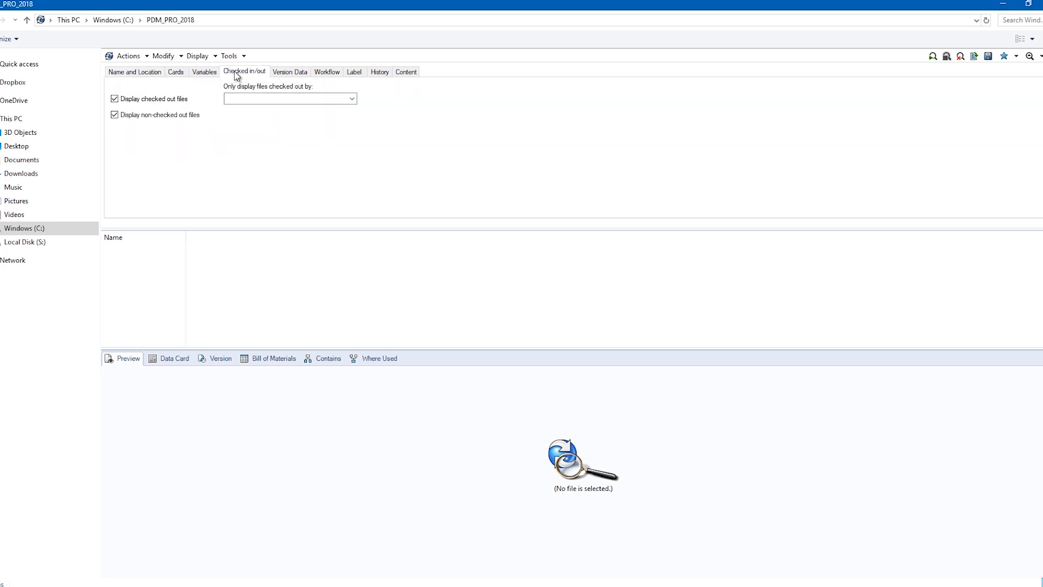
click(327, 72)
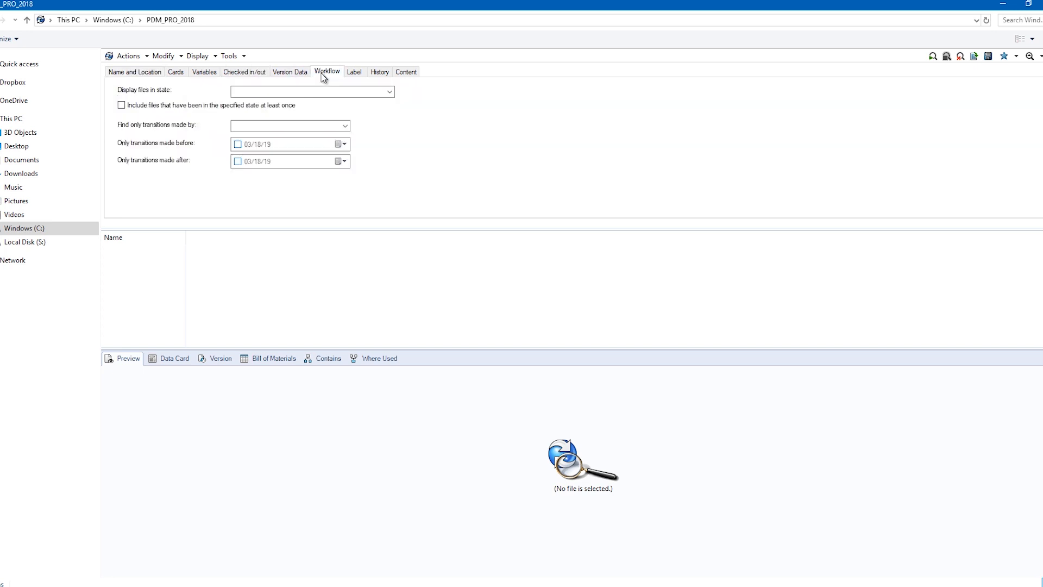
click(380, 72)
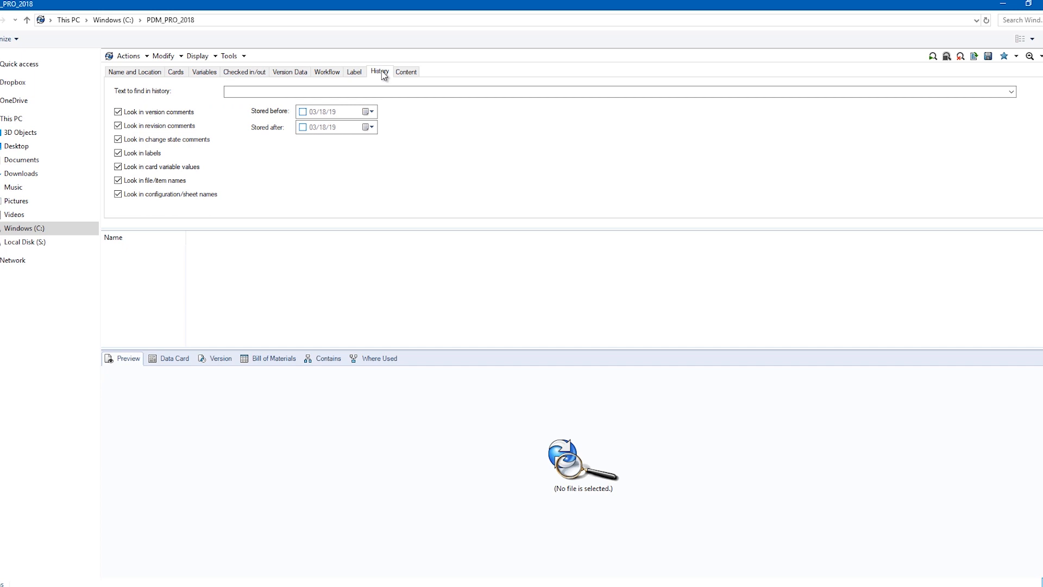
click(134, 72)
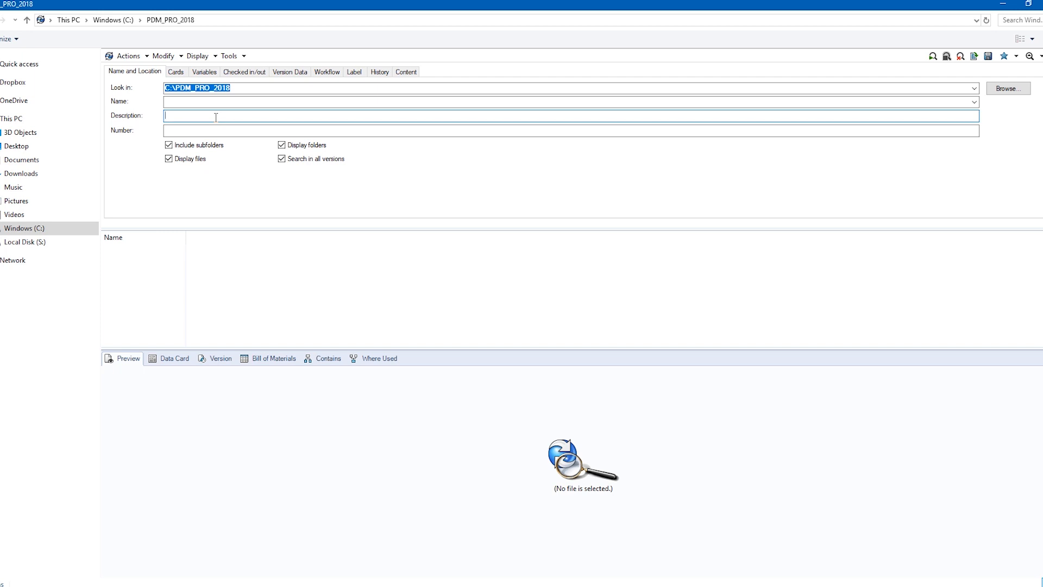
Search for files with *PIVOT* in the Description field
text(1)
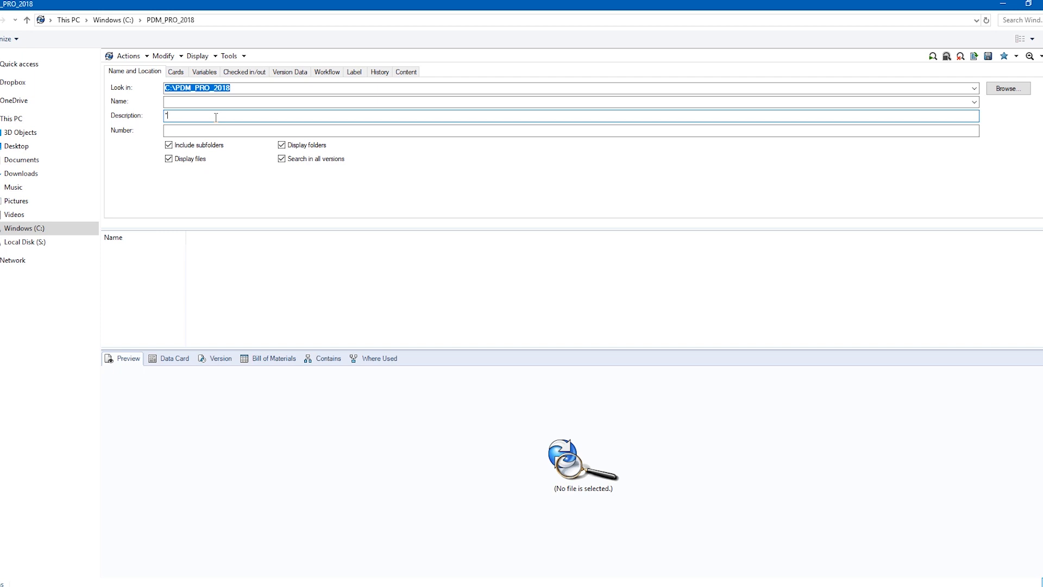
text(PIVOT*)
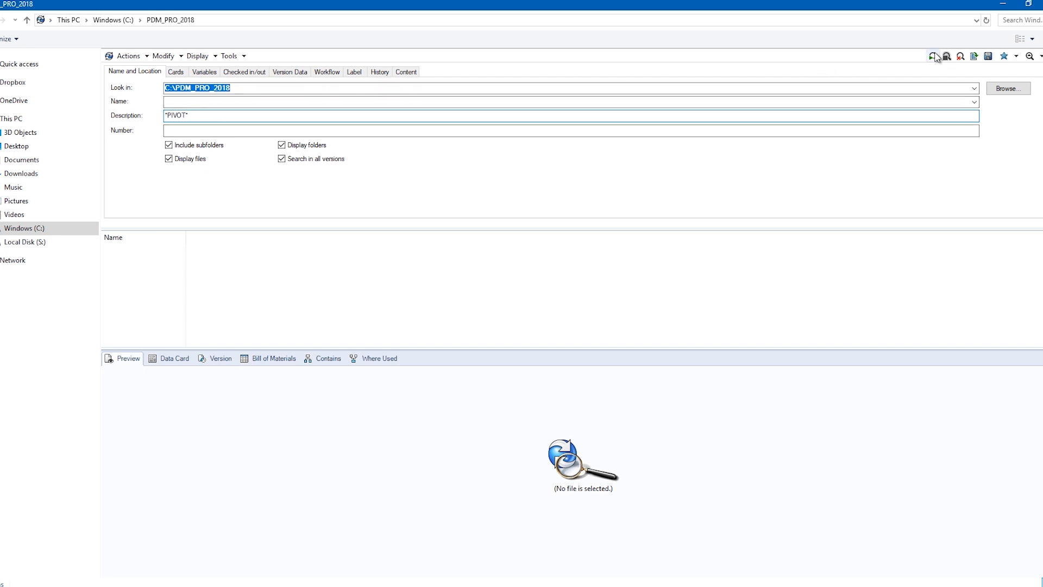
click(933, 56)
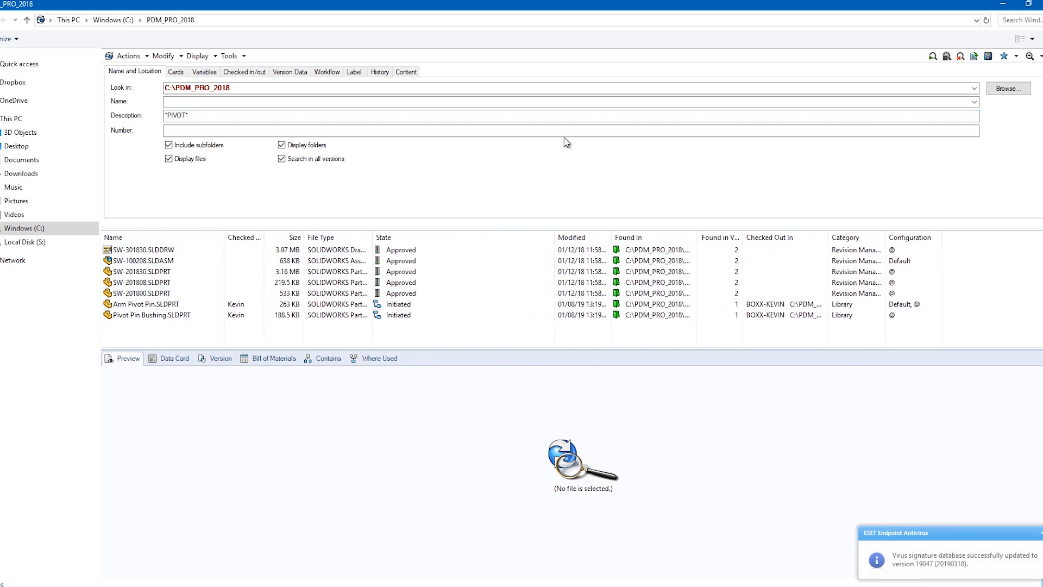
Filter the PIVOT results to files in the Approved workflow state
click(327, 72)
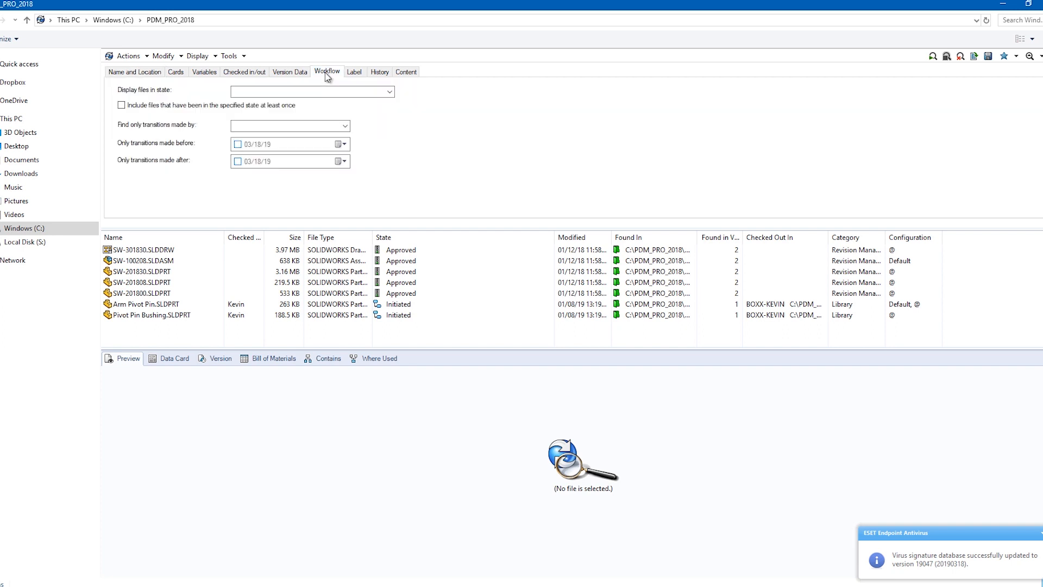
click(389, 91)
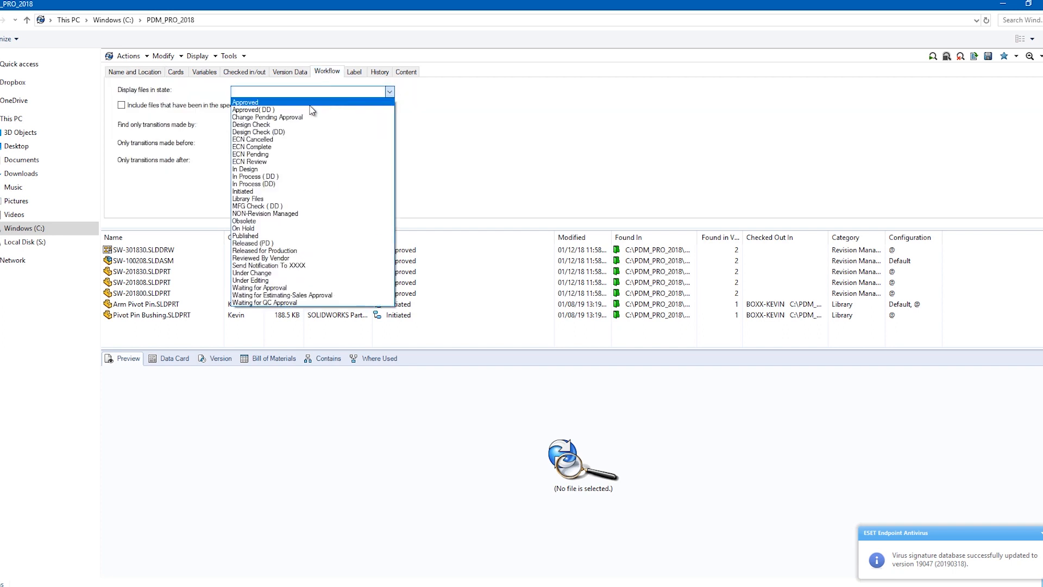
click(245, 102)
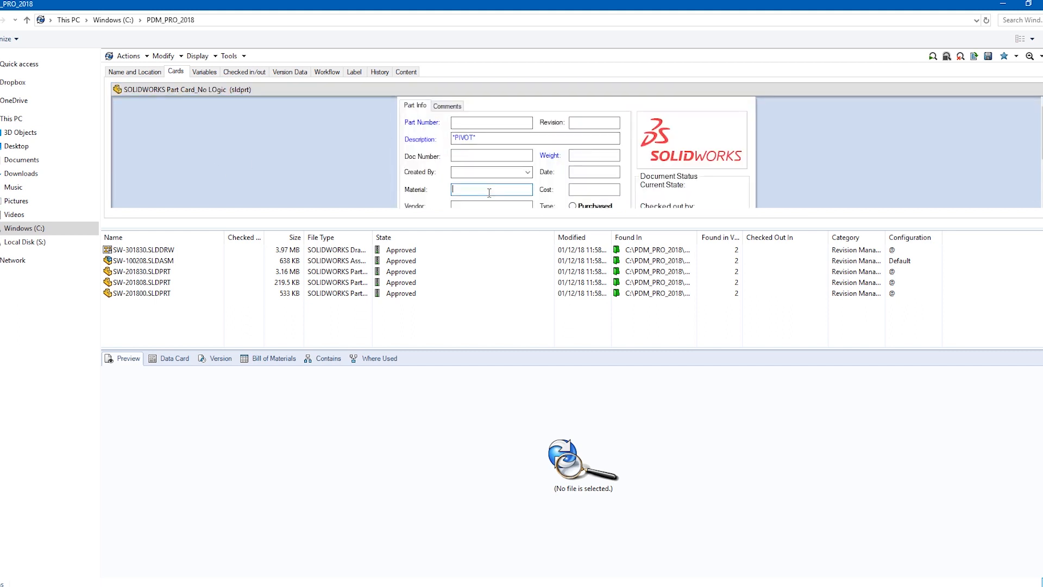
Add a *6061* Material criterion, leaving three results, and select the SW-201800 part
text(*6061*)
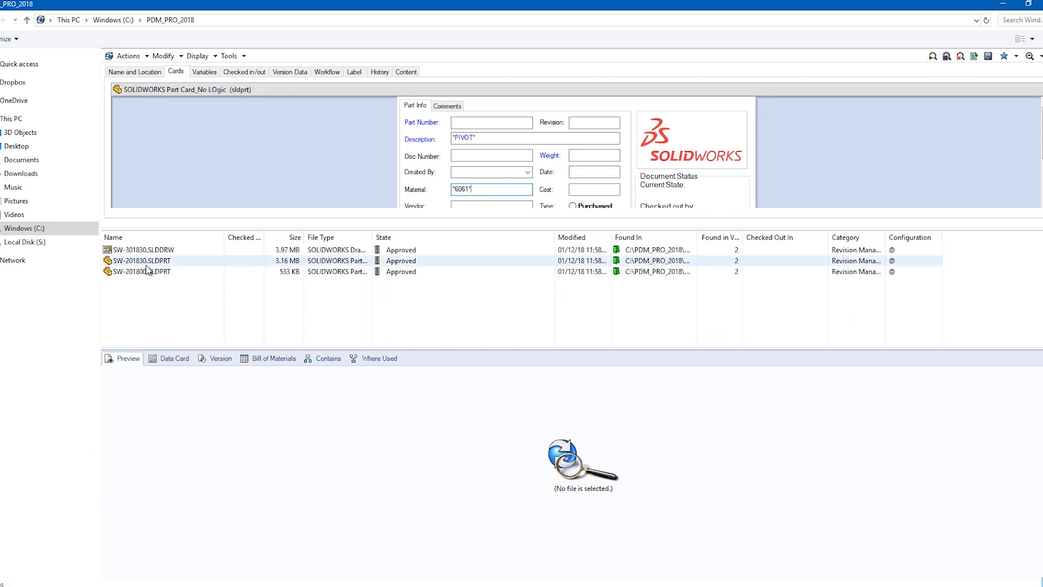
click(139, 271)
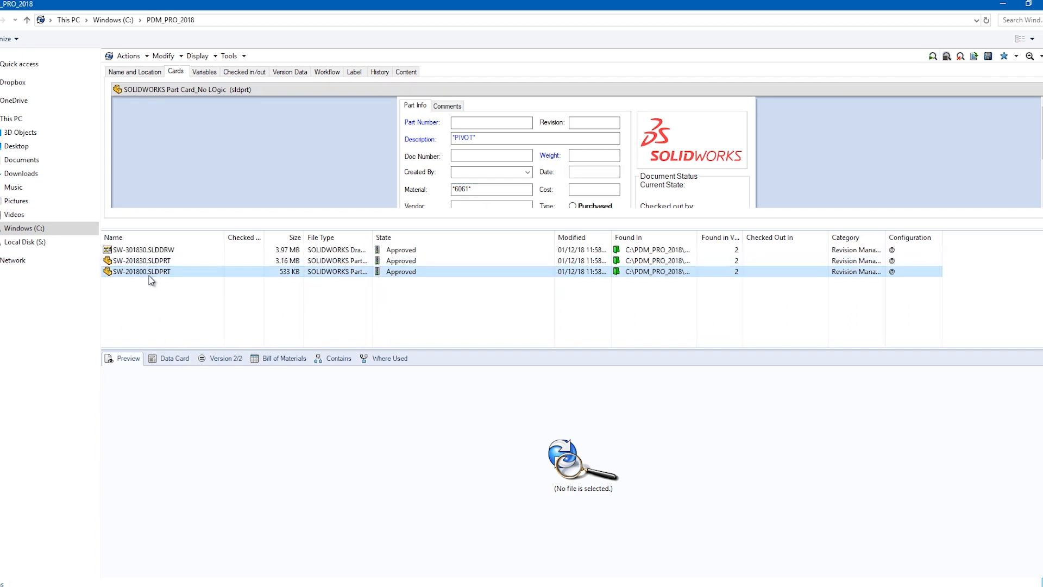
Select a filtered result and load its eDrawings 3D preview of the pivot assembly
click(143, 260)
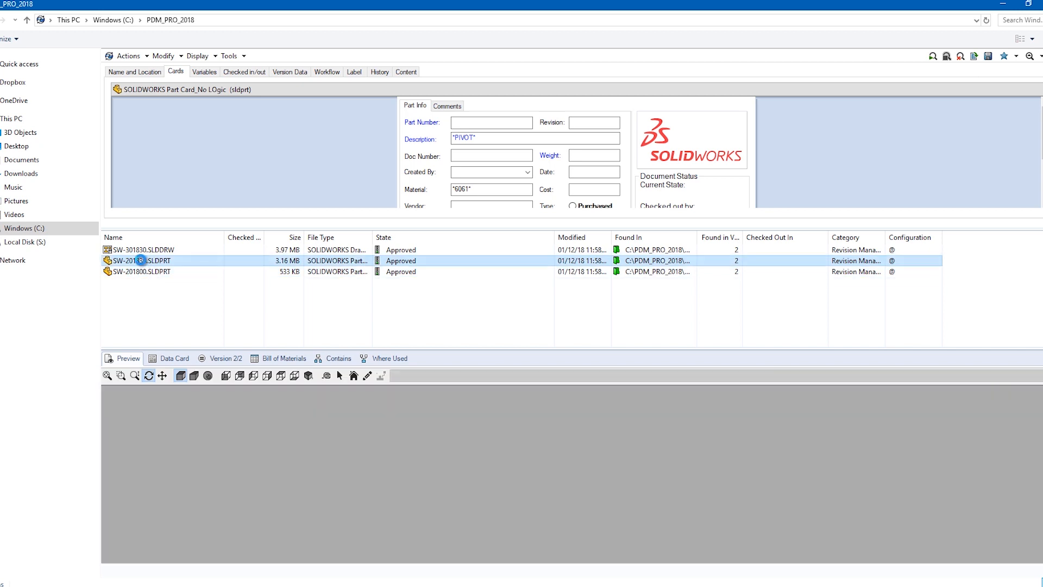
click(140, 249)
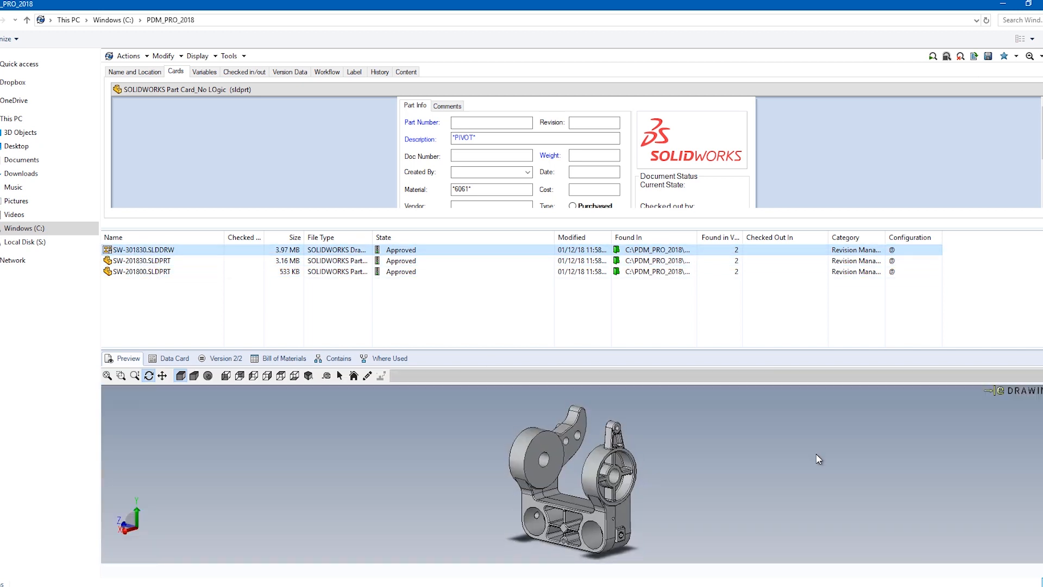